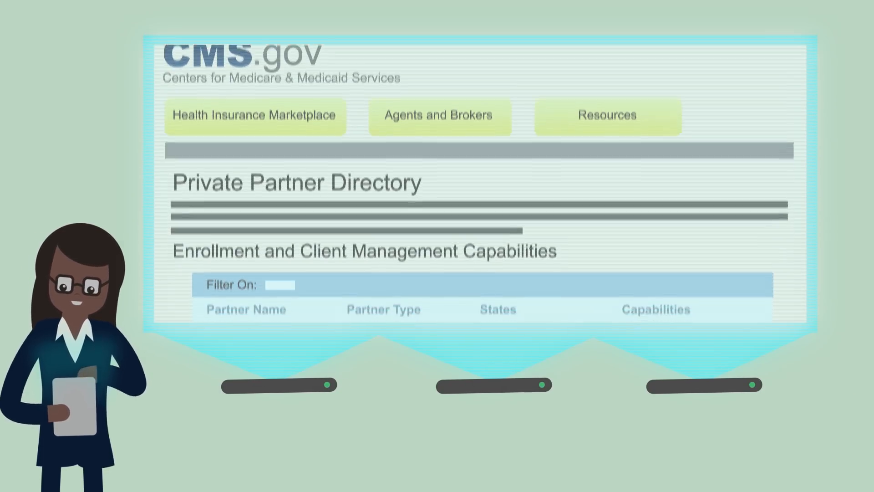
scroll(down, 3)
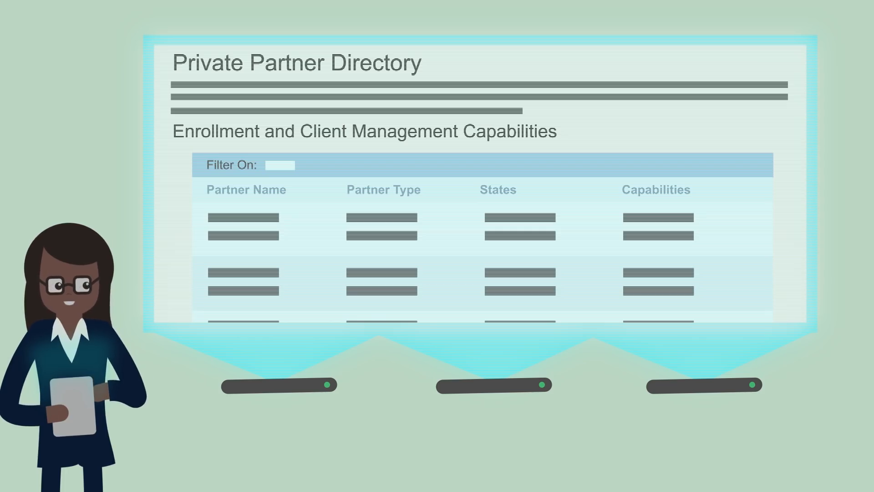